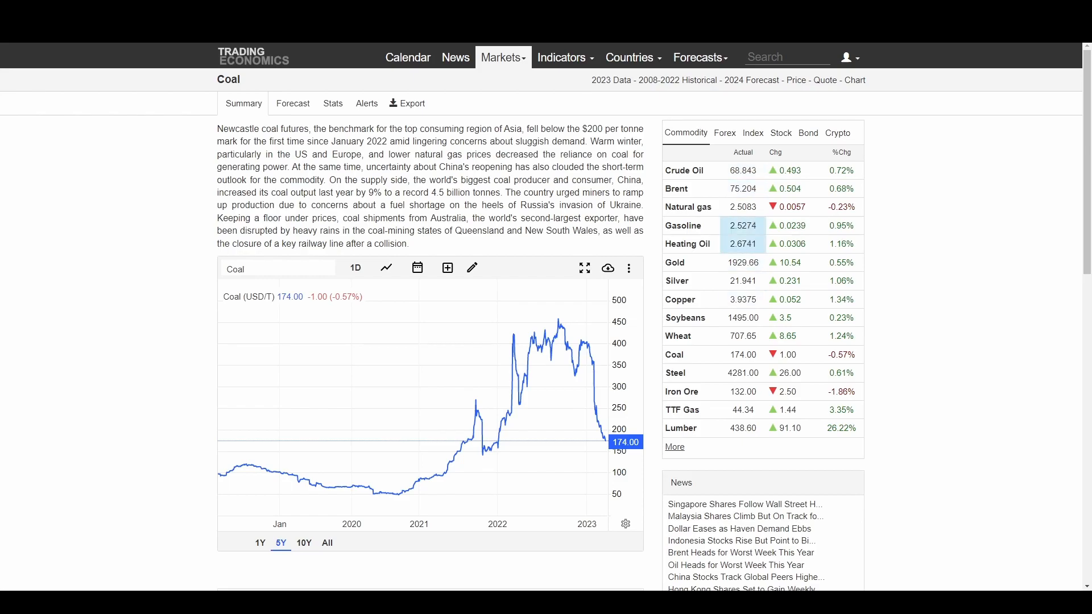
mouse_move(743, 262)
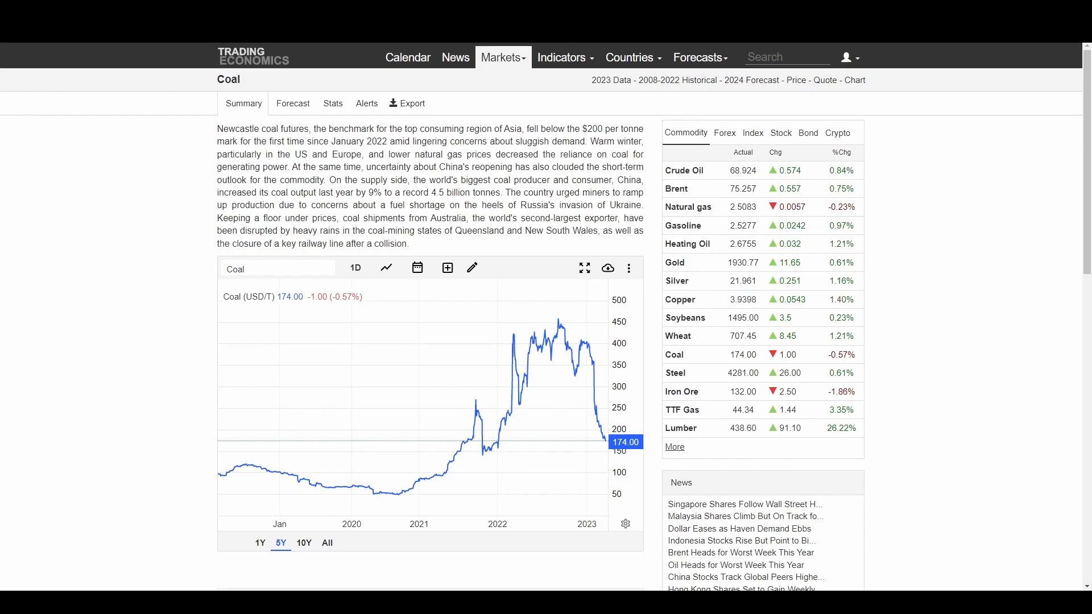
mouse_move(725, 299)
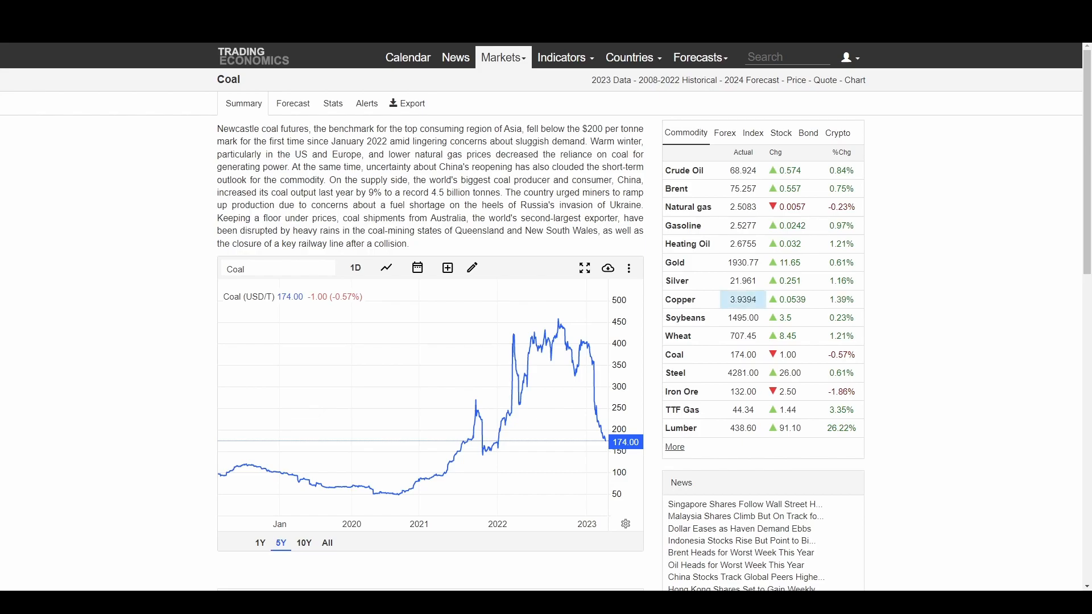